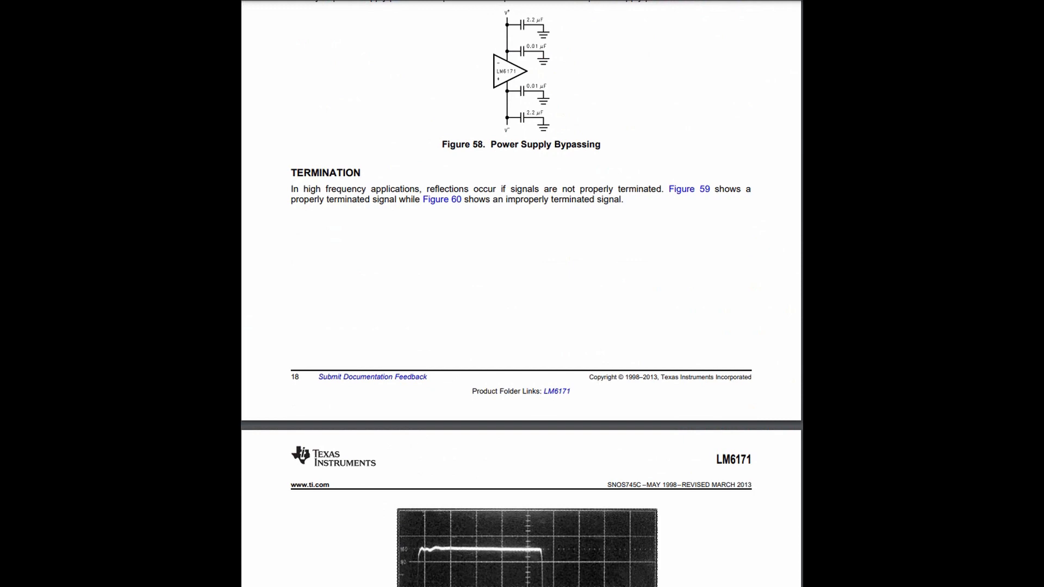
scroll("up", 3)
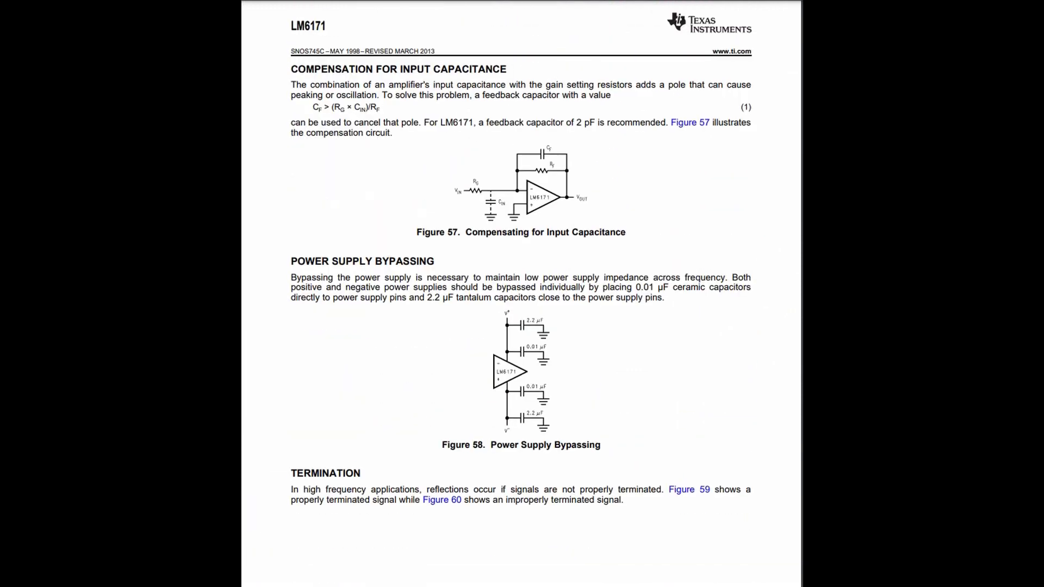